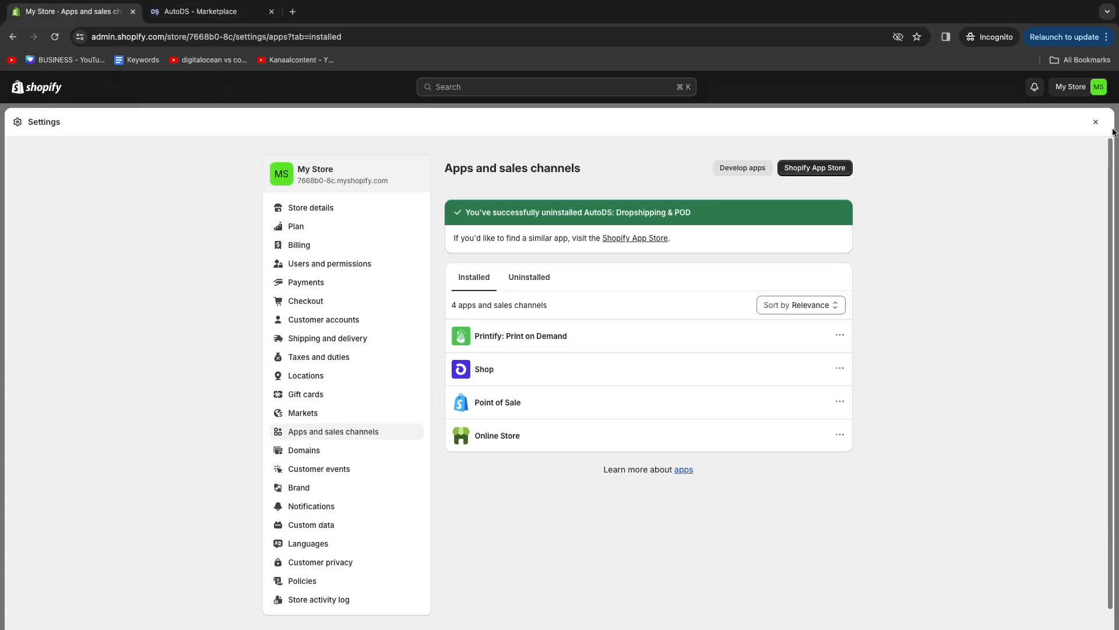
Step: Close the Shopify store settings panel
{"action": "left_click", "coordinate": [1095, 121]}
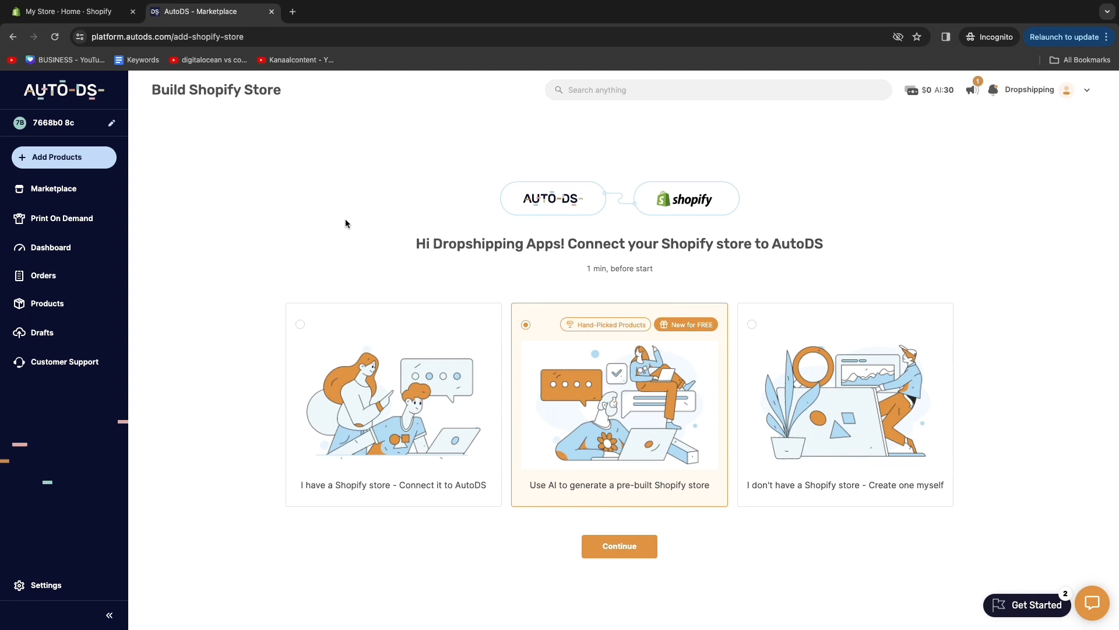
{"action": "mouse_move", "coordinate": [52, 93]}
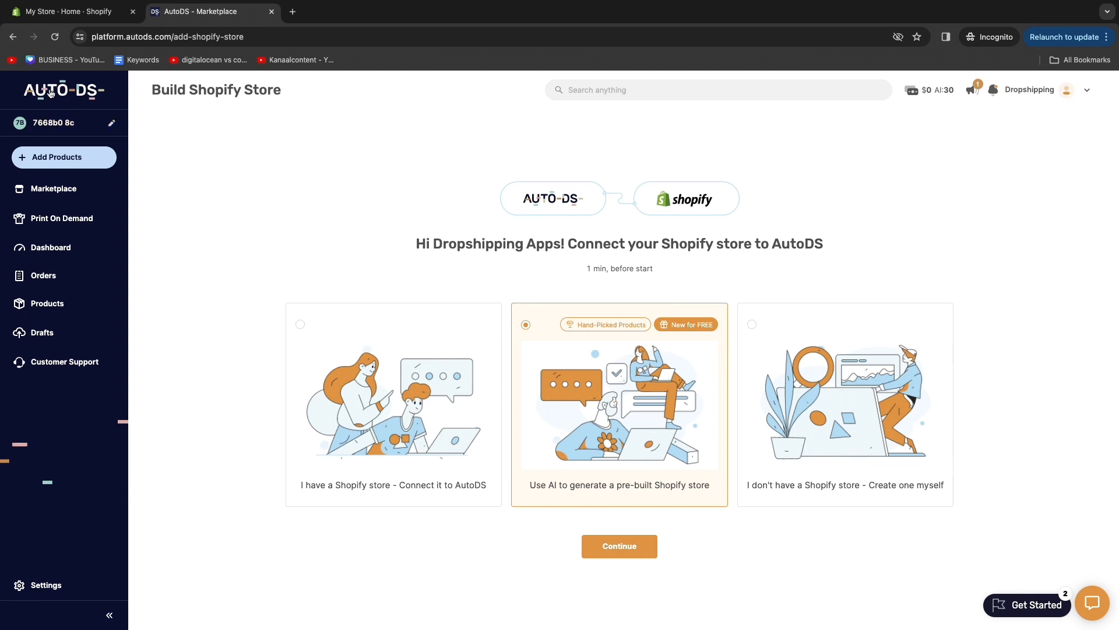
{"action": "mouse_move", "coordinate": [231, 184]}
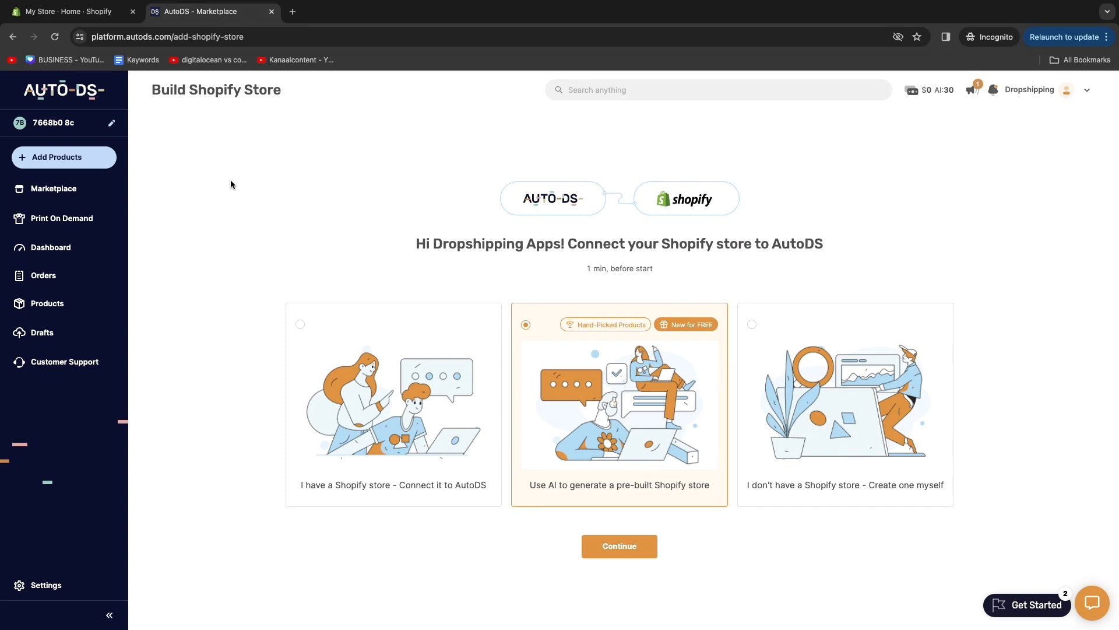
{"action": "mouse_move", "coordinate": [249, 236]}
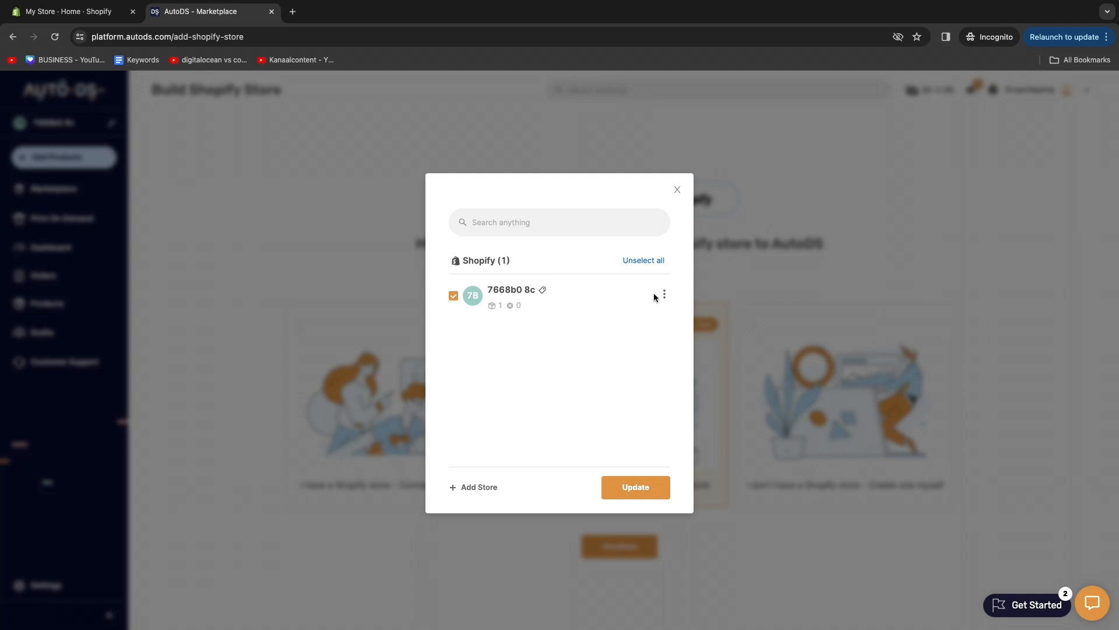
Step: Delete store 7668b0 8c from AutoDS and start adding a new Shopify store
{"action": "left_click", "coordinate": [664, 294]}
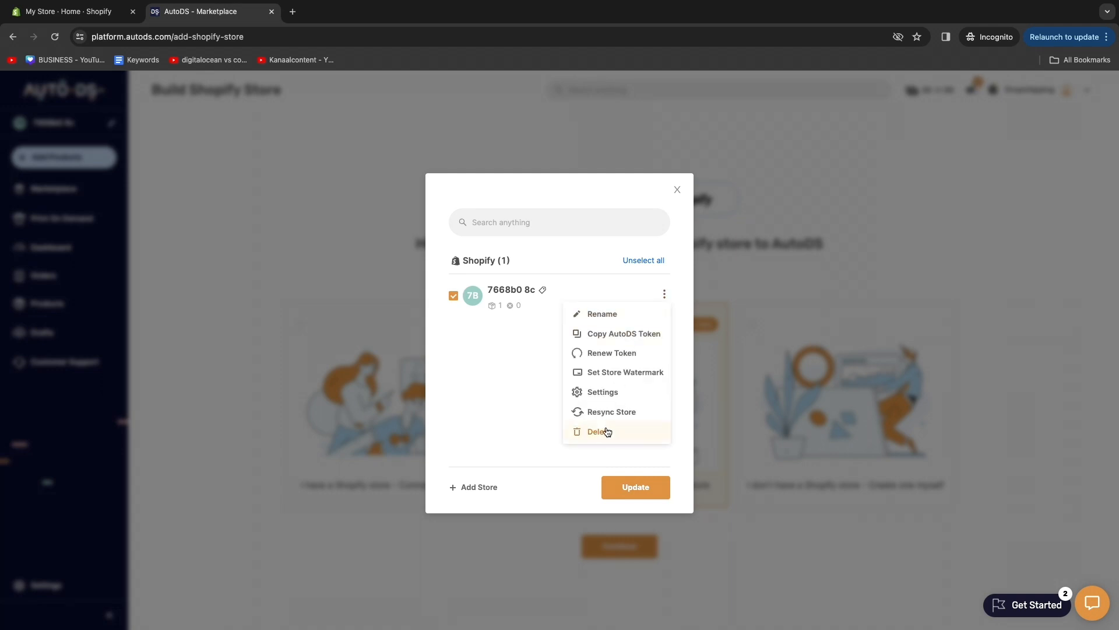
{"action": "left_click", "coordinate": [600, 431]}
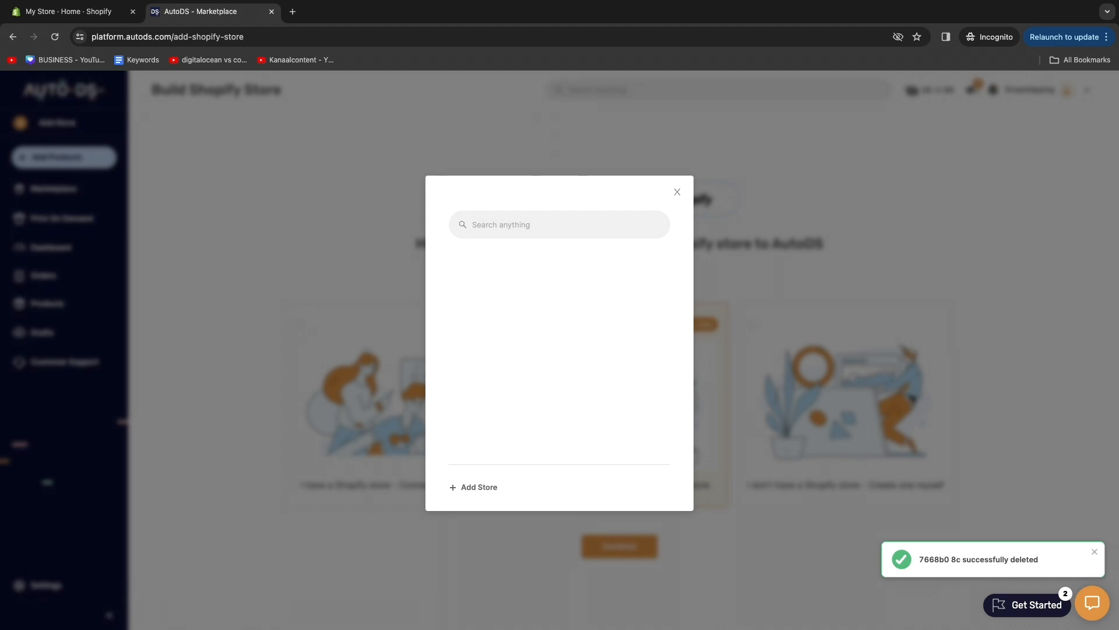
{"action": "left_click", "coordinate": [474, 487]}
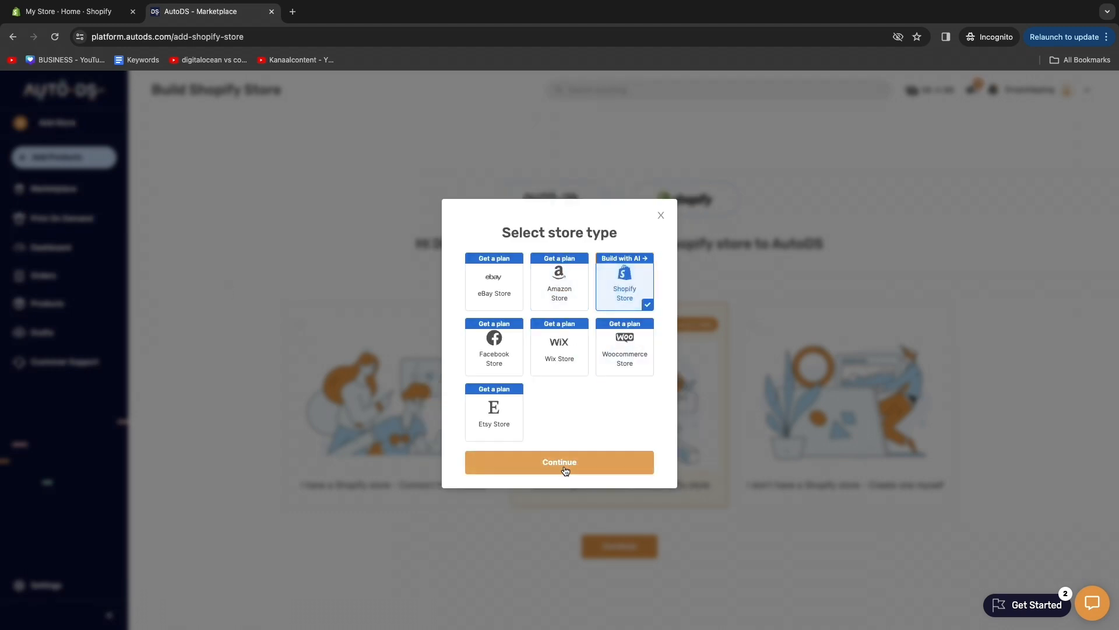
{"action": "left_click", "coordinate": [559, 461]}
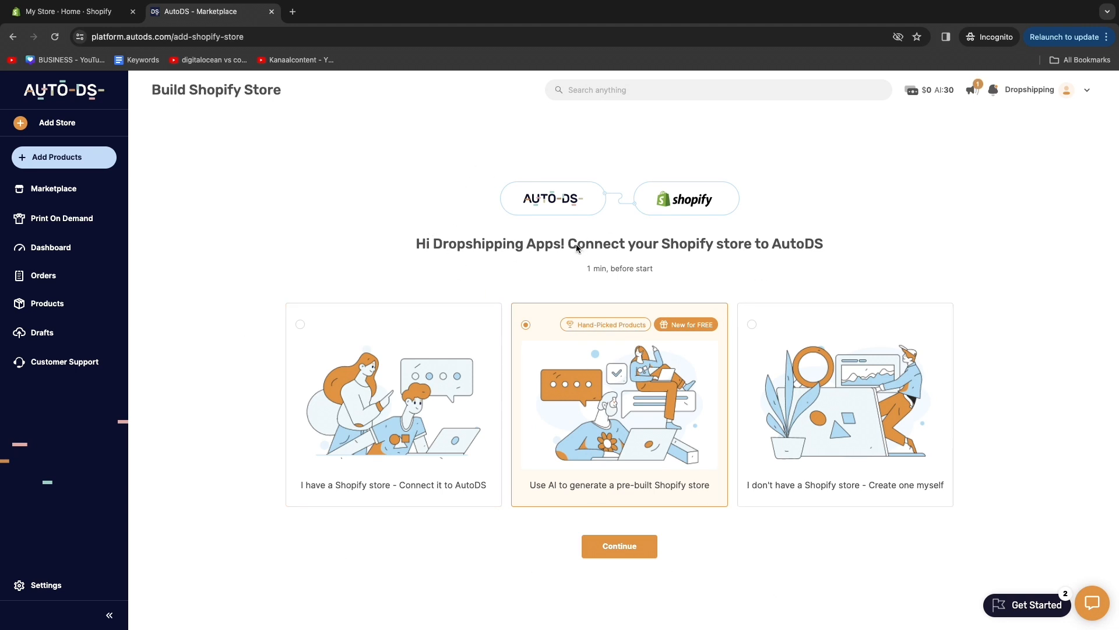
{"action": "mouse_move", "coordinate": [591, 277]}
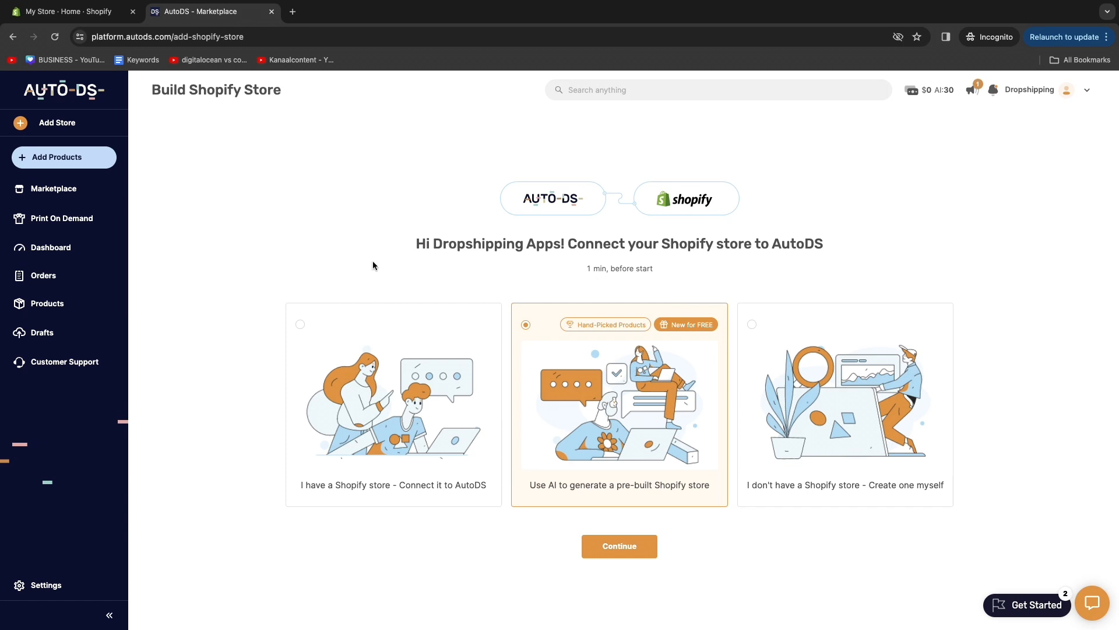
{"action": "mouse_move", "coordinate": [282, 215]}
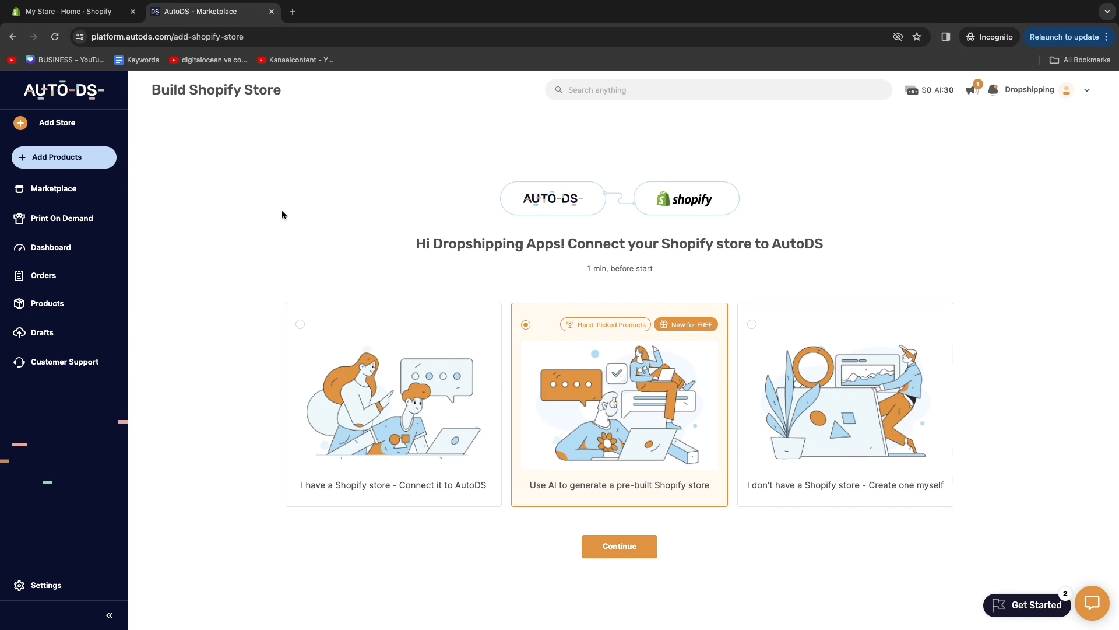
Step: Choose 'I have a Shopify store - Connect it to AutoDS' and continue
{"action": "left_click", "coordinate": [64, 11]}
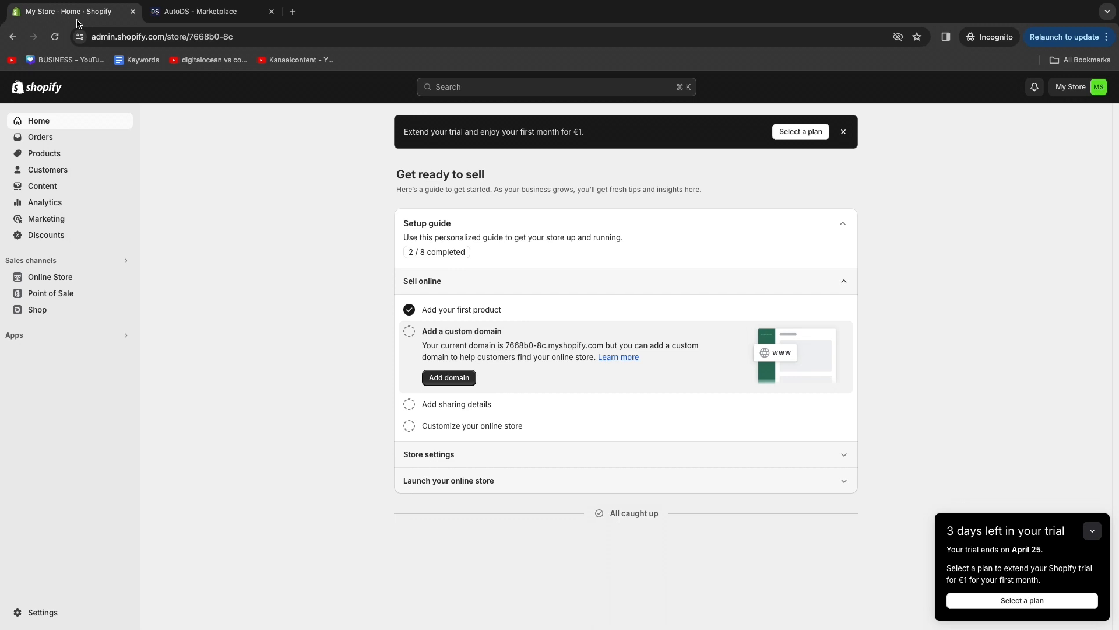
{"action": "left_click", "coordinate": [207, 12]}
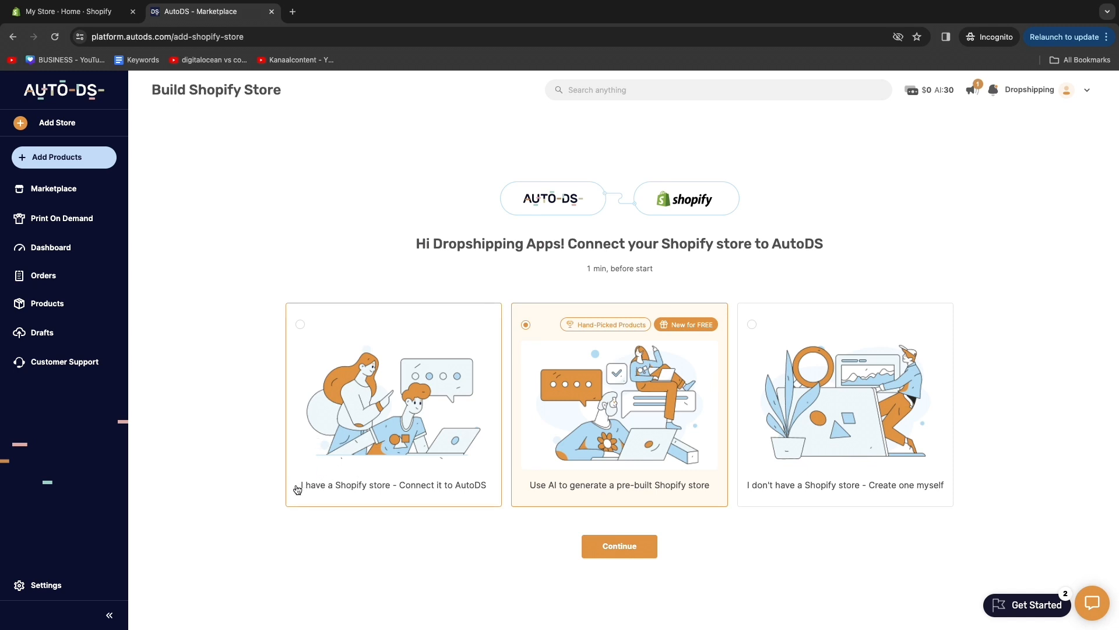
{"action": "left_click", "coordinate": [392, 404]}
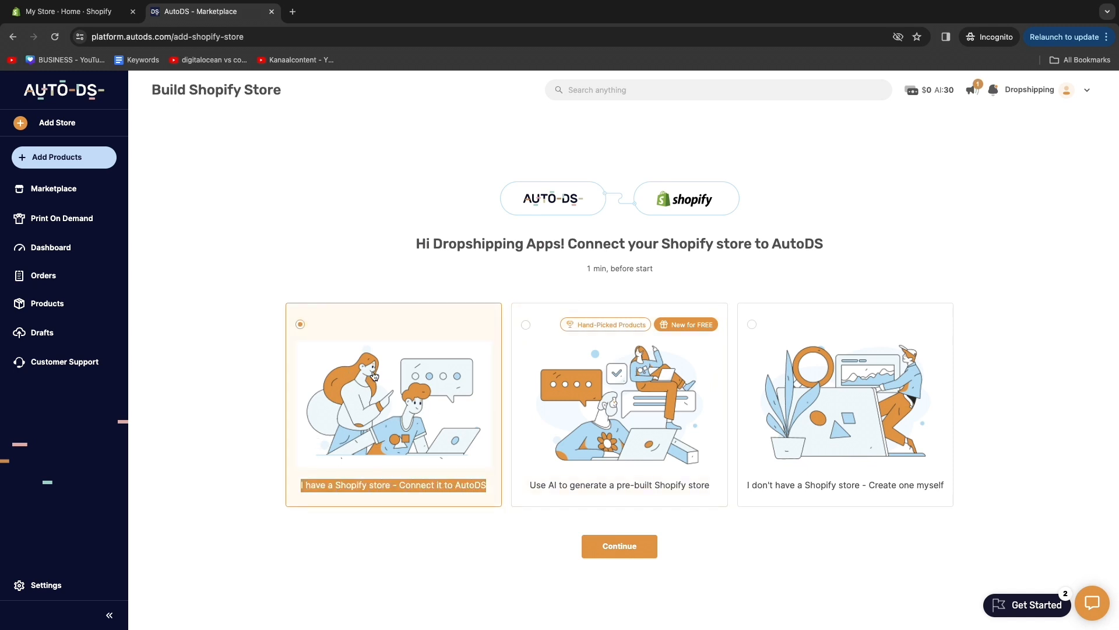
{"action": "left_click", "coordinate": [618, 545]}
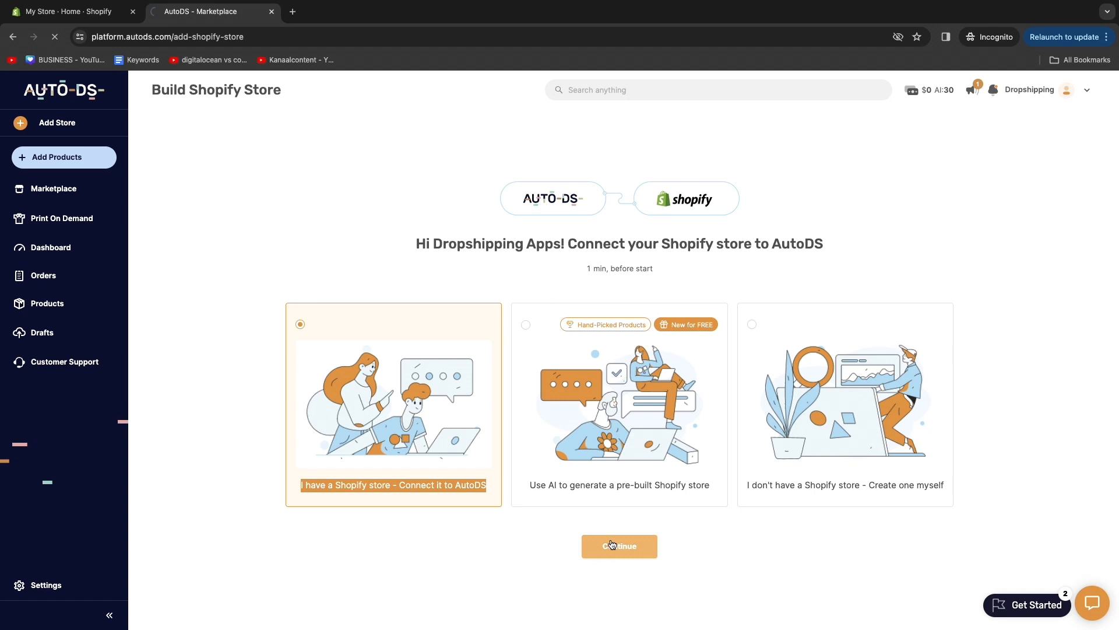
{"action": "left_click", "coordinate": [618, 545]}
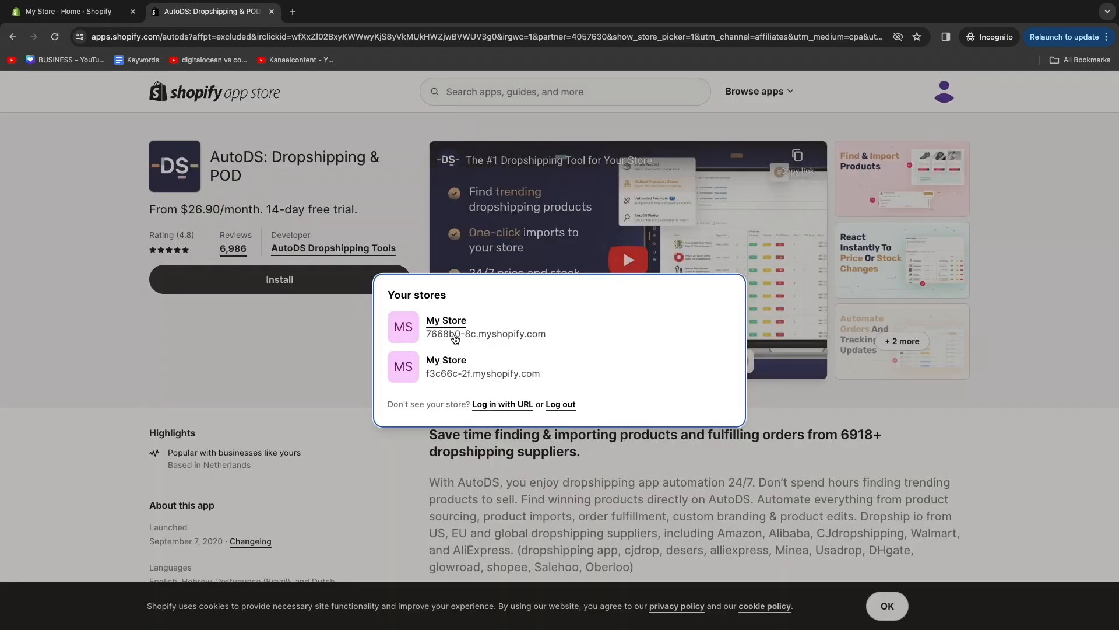
{"action": "mouse_move", "coordinate": [440, 381]}
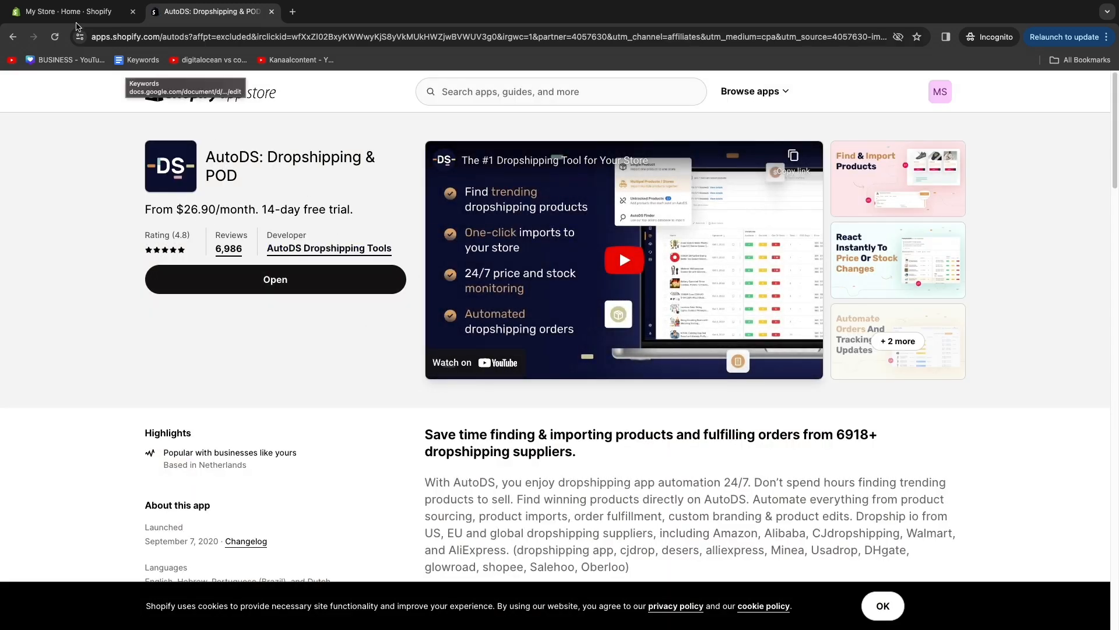
Step: Install AutoDS from its App Store listing on store 7668b0-8c, granting access
{"action": "left_click", "coordinate": [67, 12]}
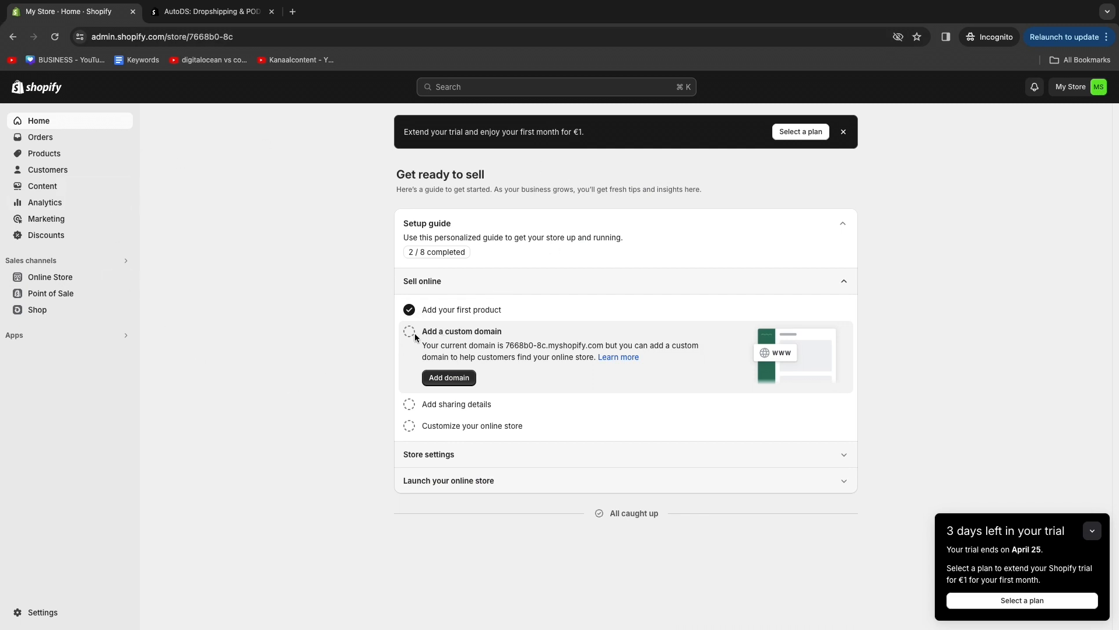
{"action": "mouse_move", "coordinate": [223, 207]}
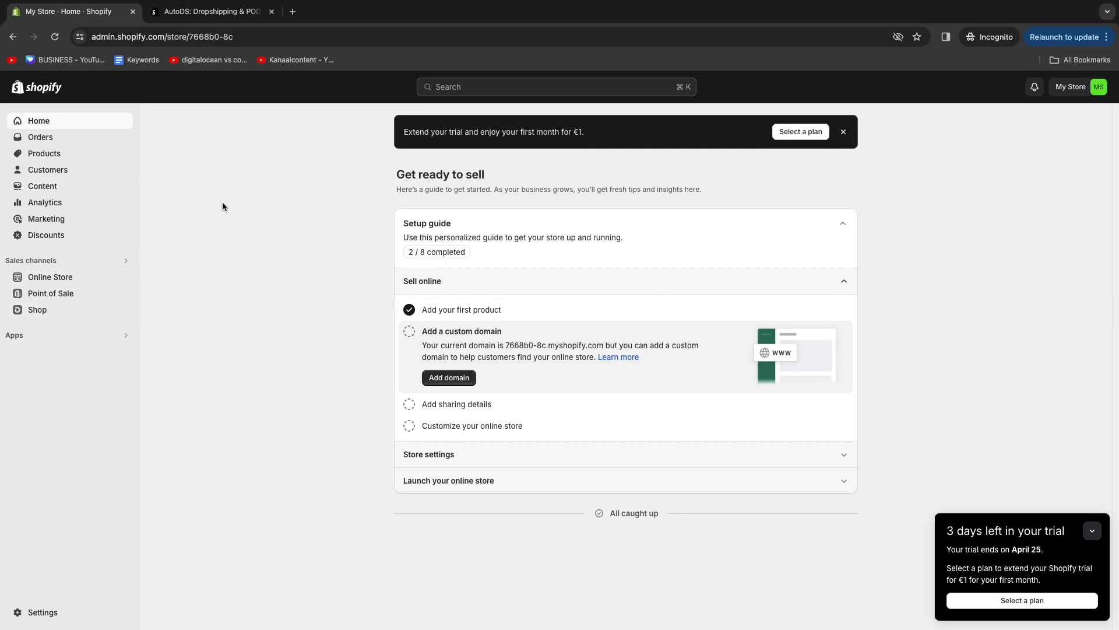
{"action": "left_click", "coordinate": [207, 11]}
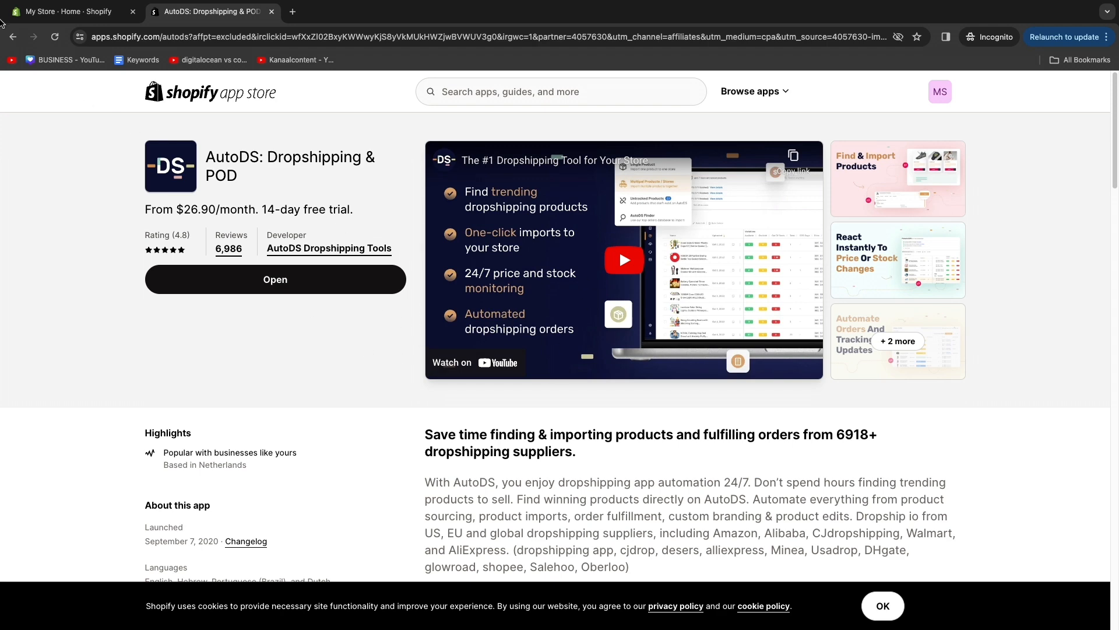
{"action": "left_click", "coordinate": [275, 279]}
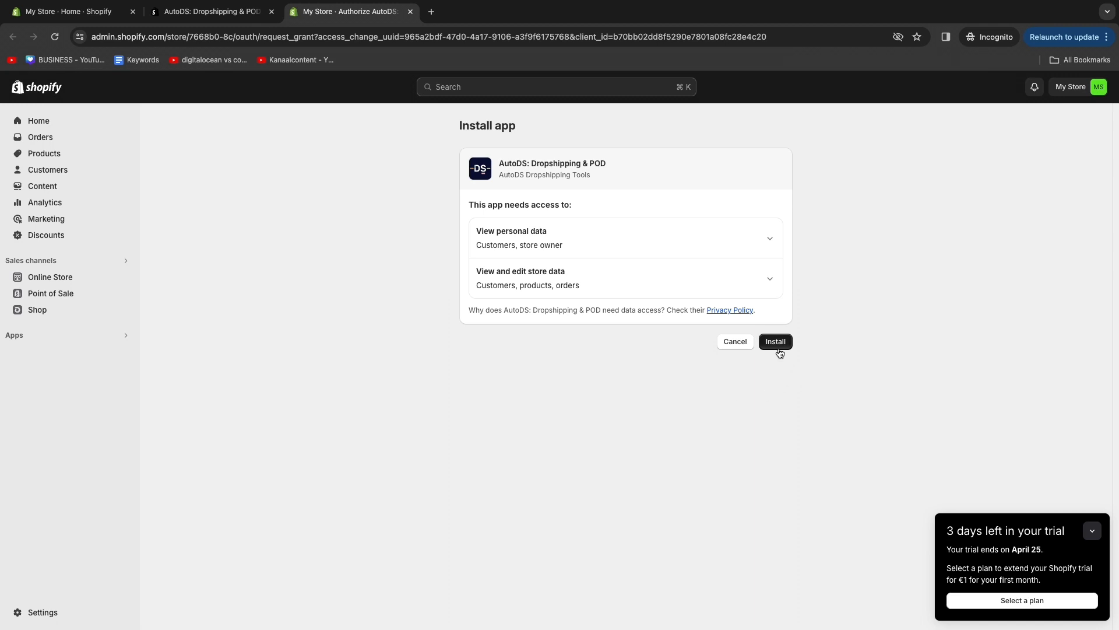
{"action": "left_click", "coordinate": [775, 341]}
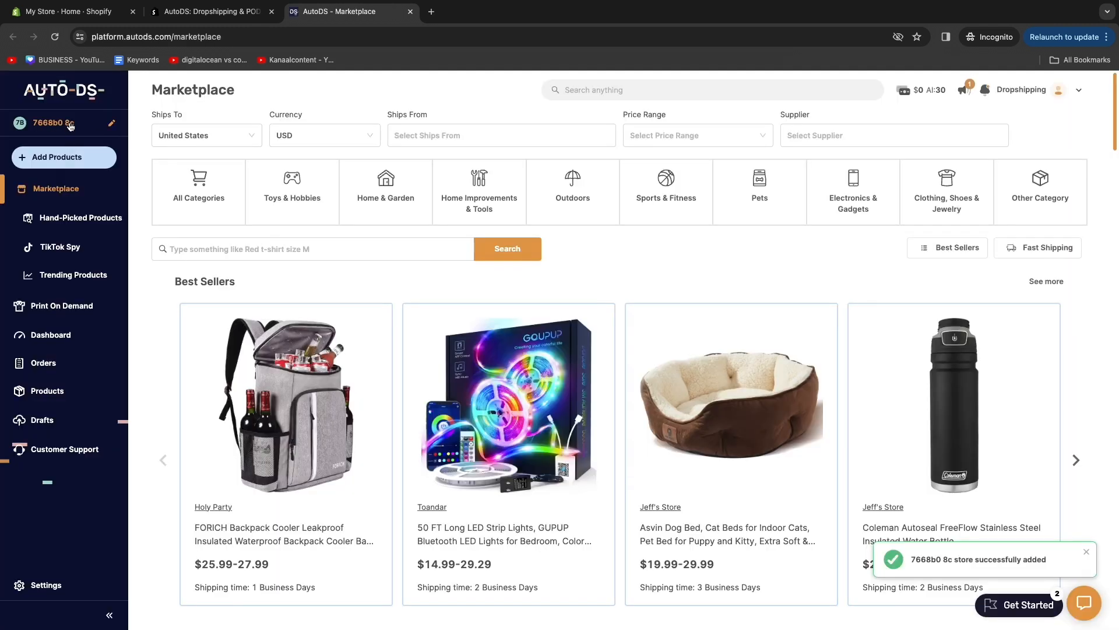
{"action": "left_click", "coordinate": [68, 12]}
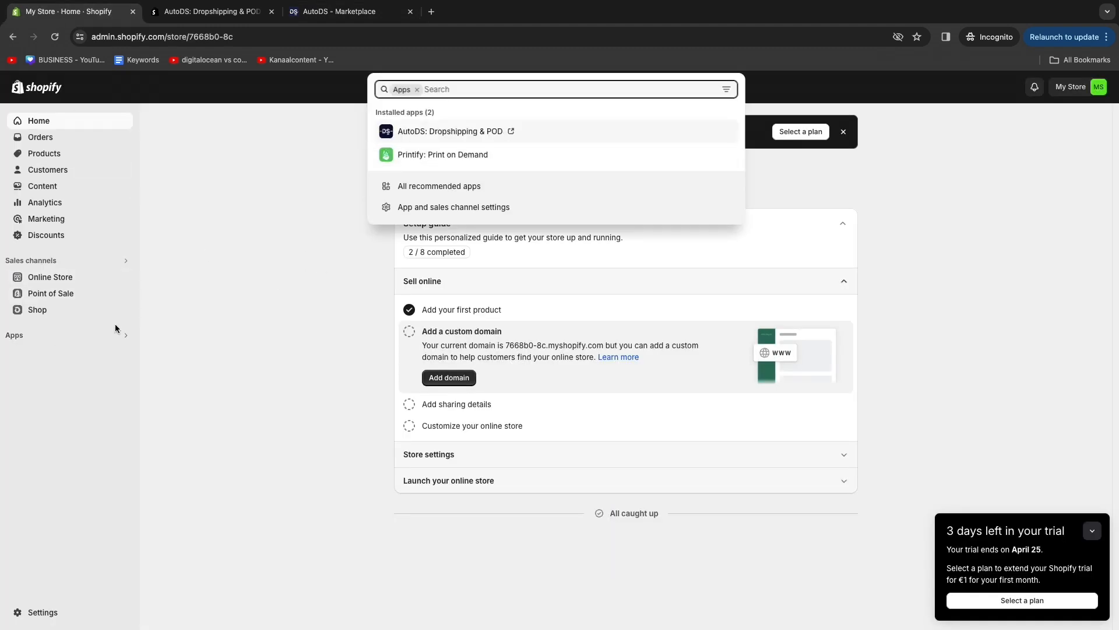
{"action": "left_click", "coordinate": [350, 11]}
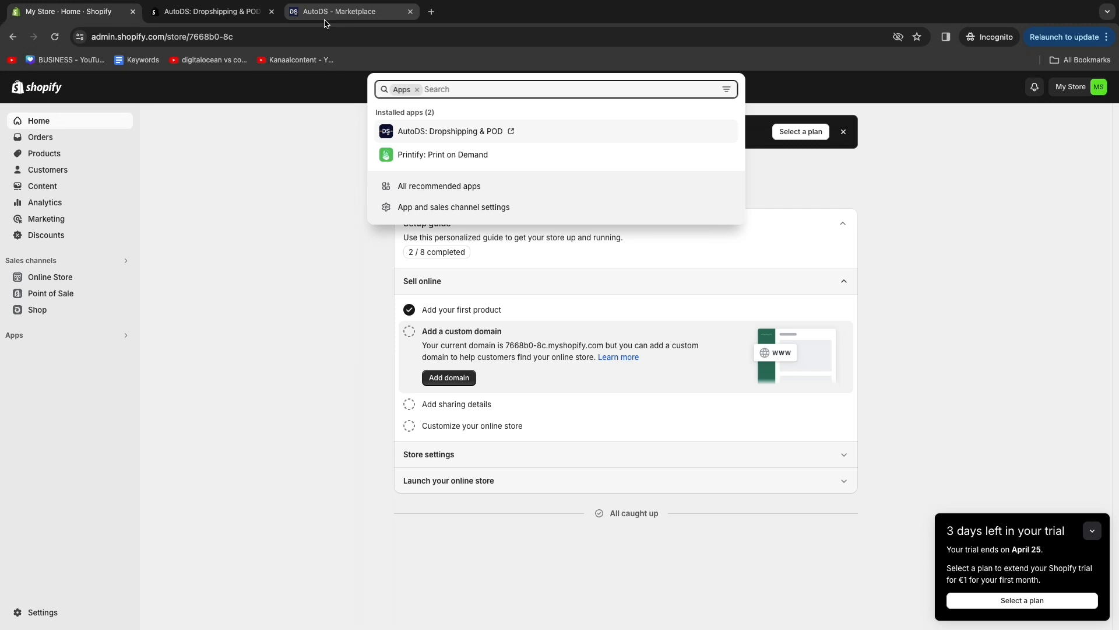
{"action": "left_click", "coordinate": [347, 12]}
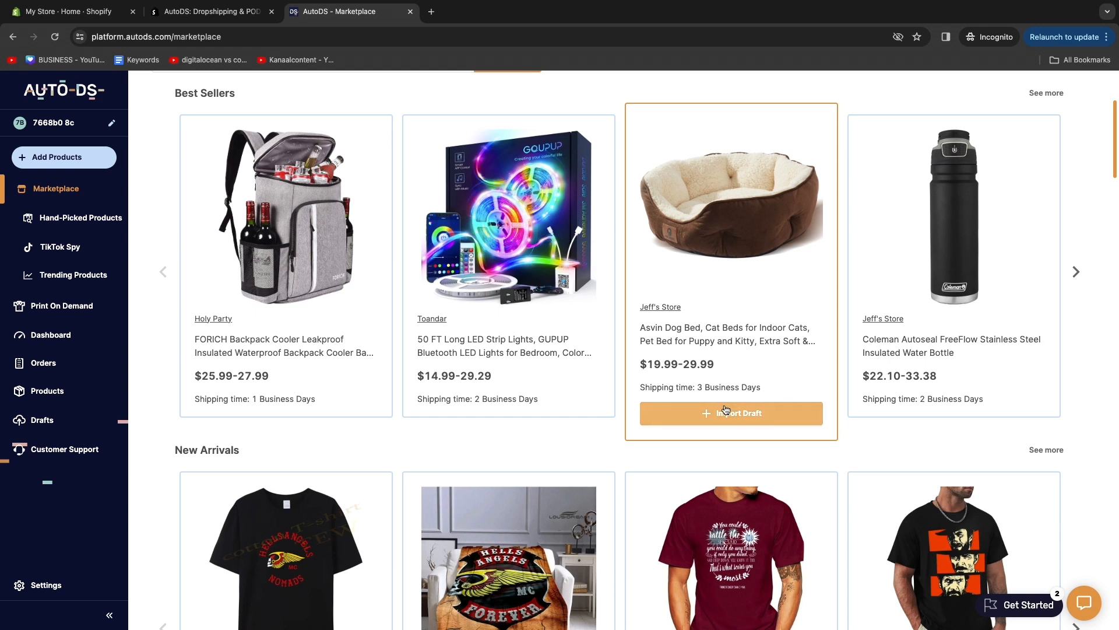
Step: Import the brown Asvin Dog Bed draft into the Shopify store
{"action": "left_click", "coordinate": [730, 412]}
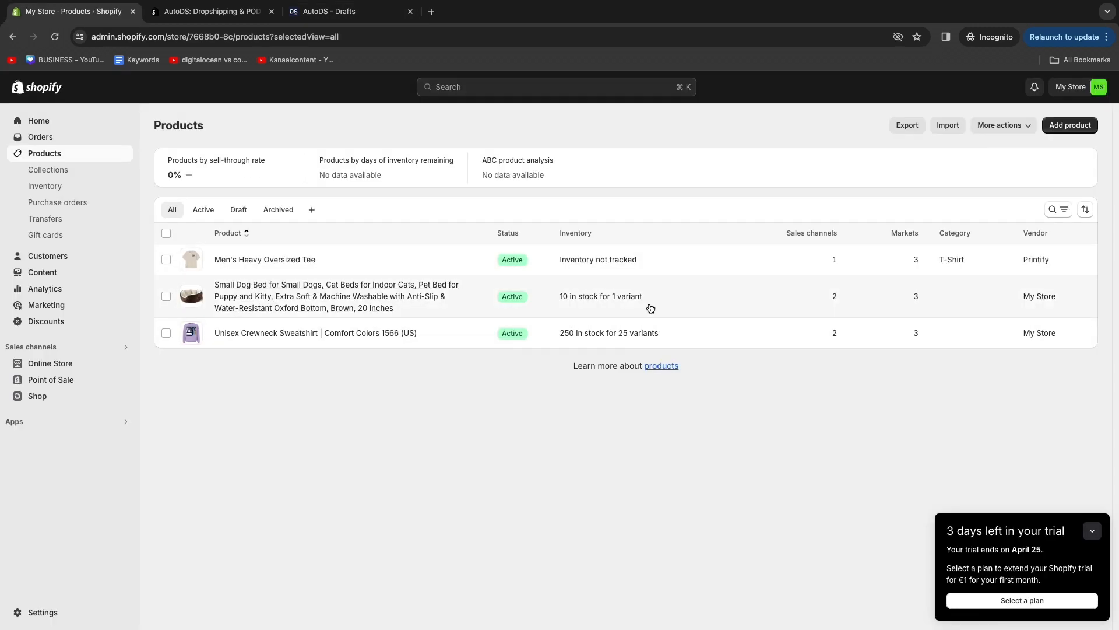
{"action": "left_click", "coordinate": [336, 296]}
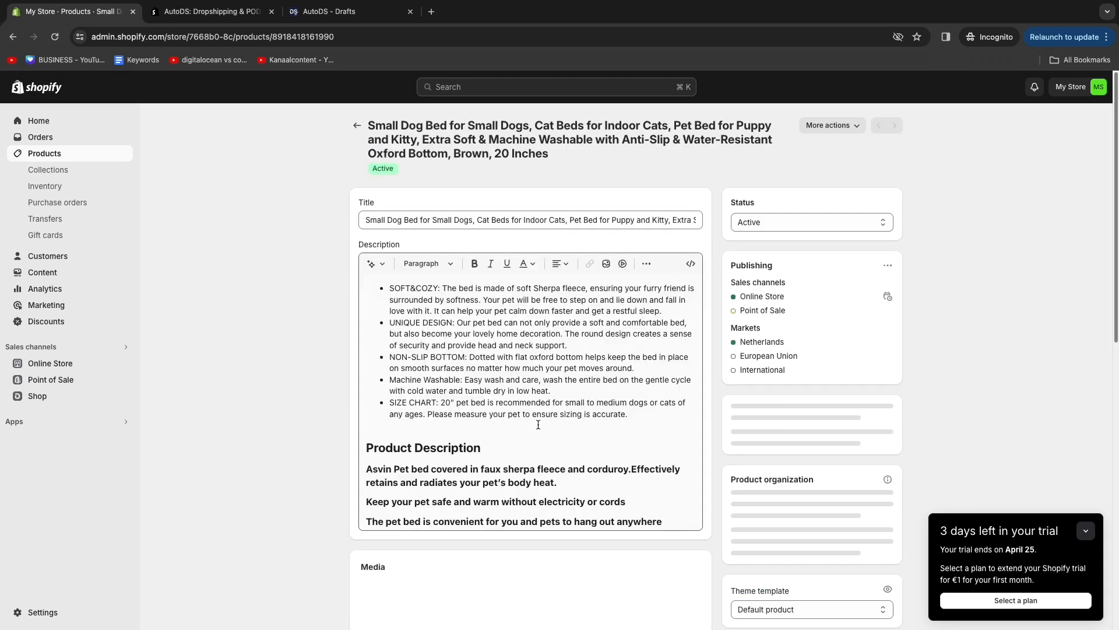
{"action": "scroll", "scroll_direction": "down", "scroll_amount": 3}
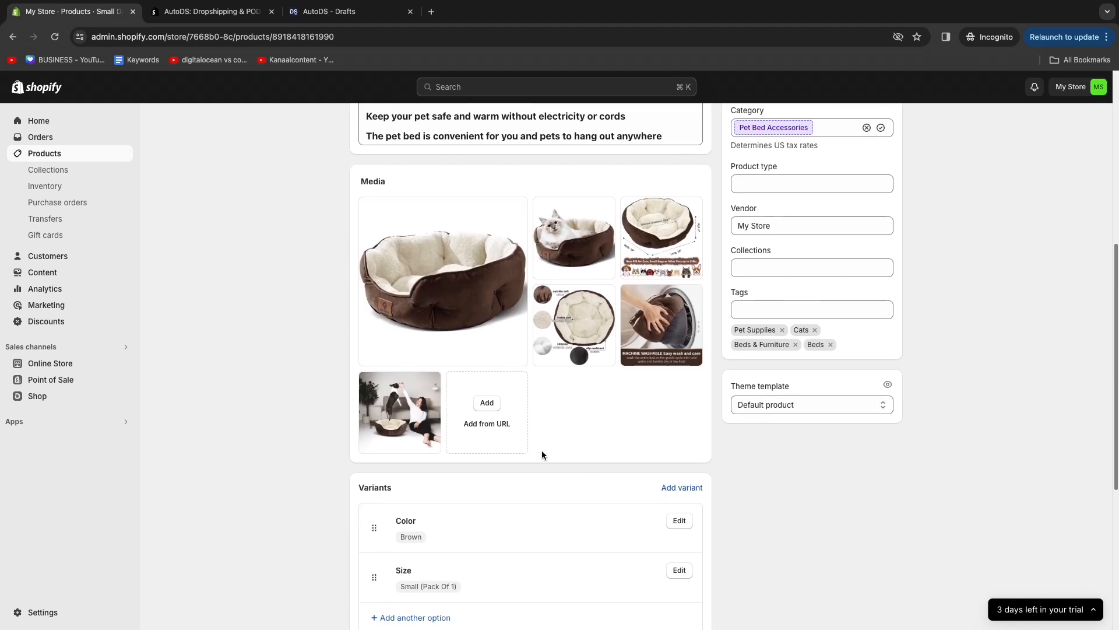
{"action": "scroll", "scroll_direction": "down", "scroll_amount": 3}
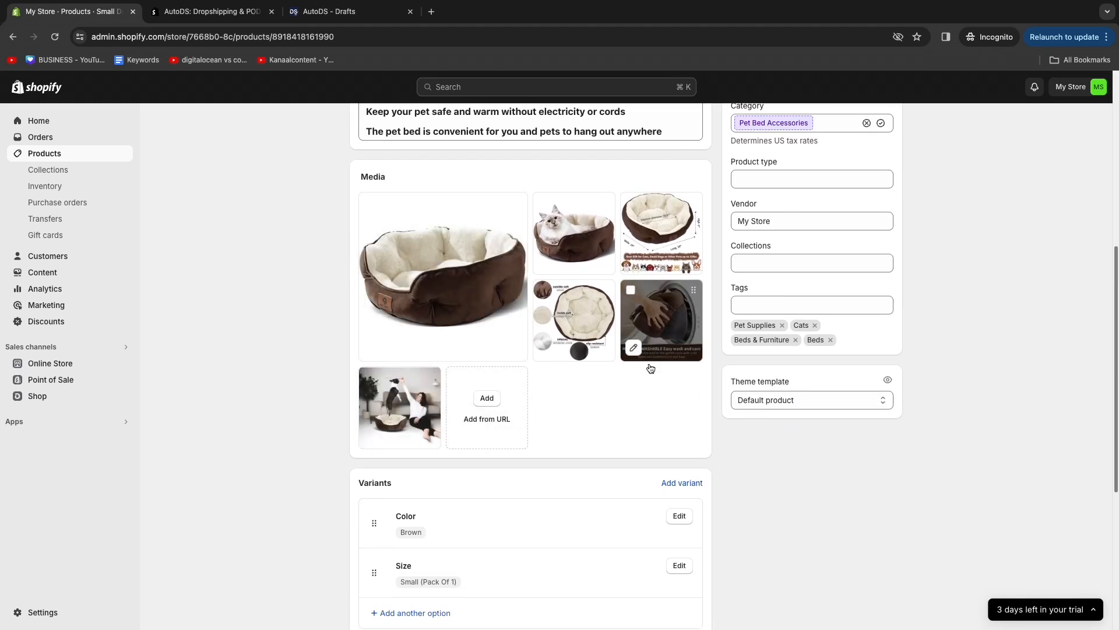
{"action": "scroll", "scroll_direction": "down", "scroll_amount": 3}
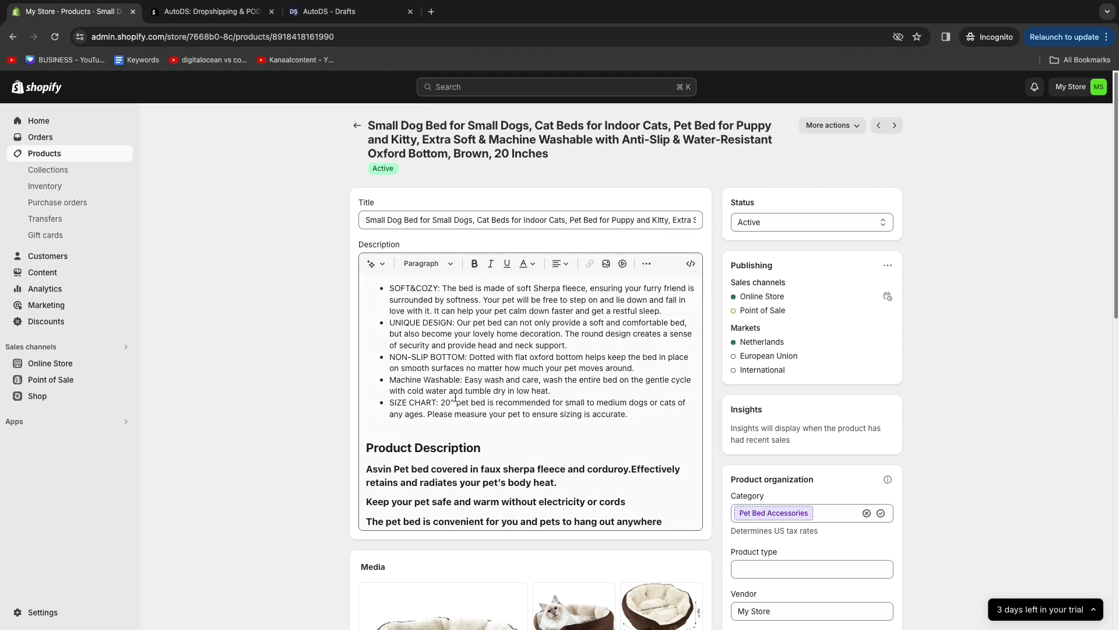
{"action": "left_click", "coordinate": [357, 125]}
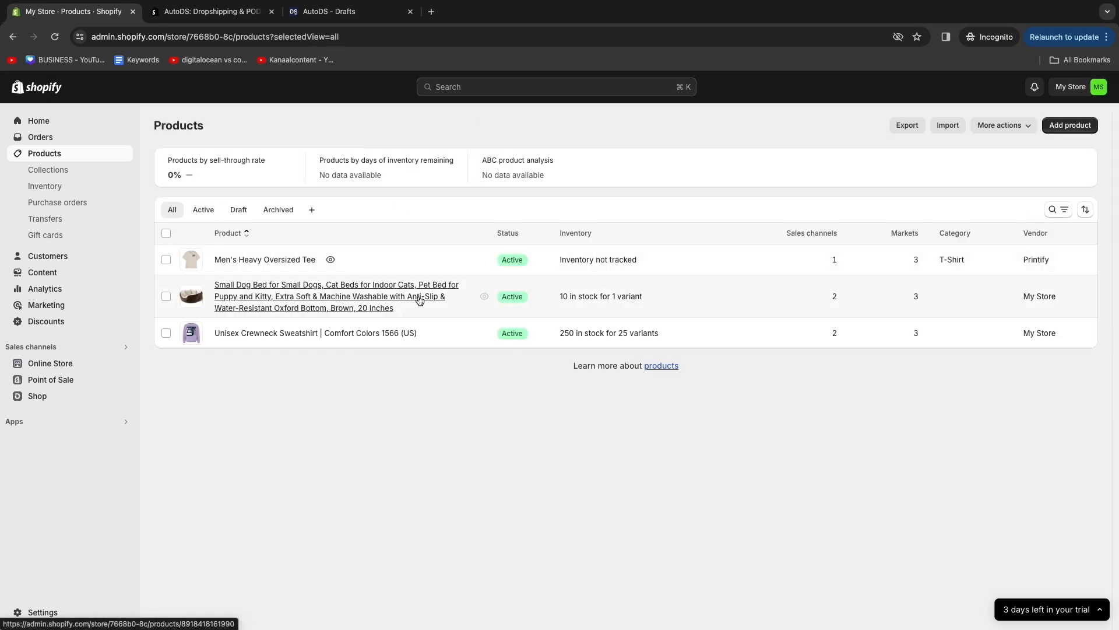
{"action": "left_click", "coordinate": [336, 297]}
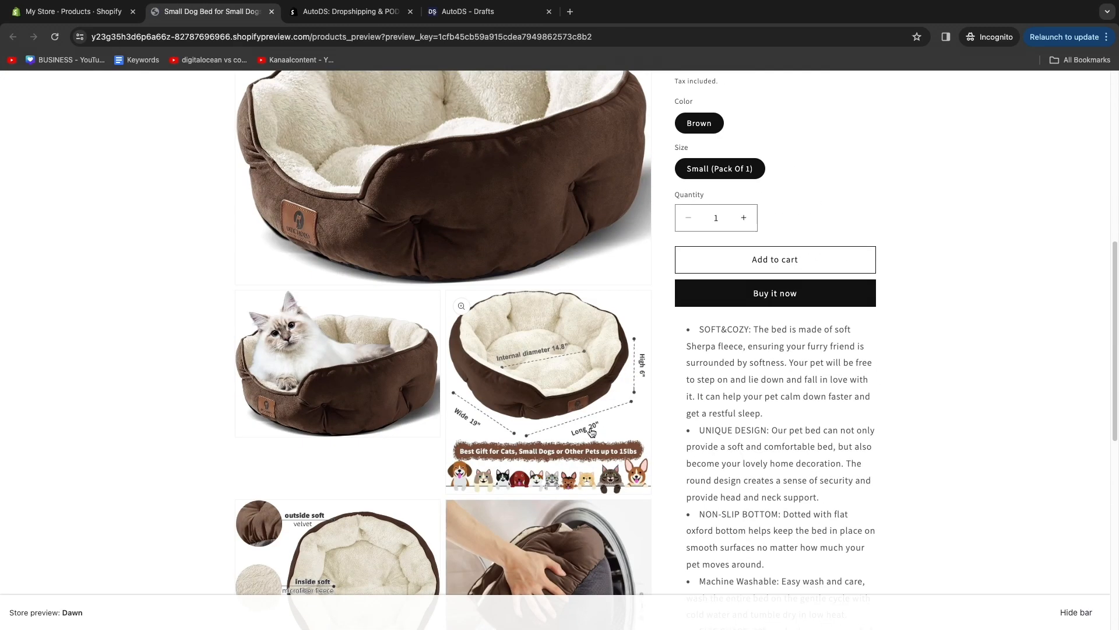
{"action": "left_click", "coordinate": [68, 12]}
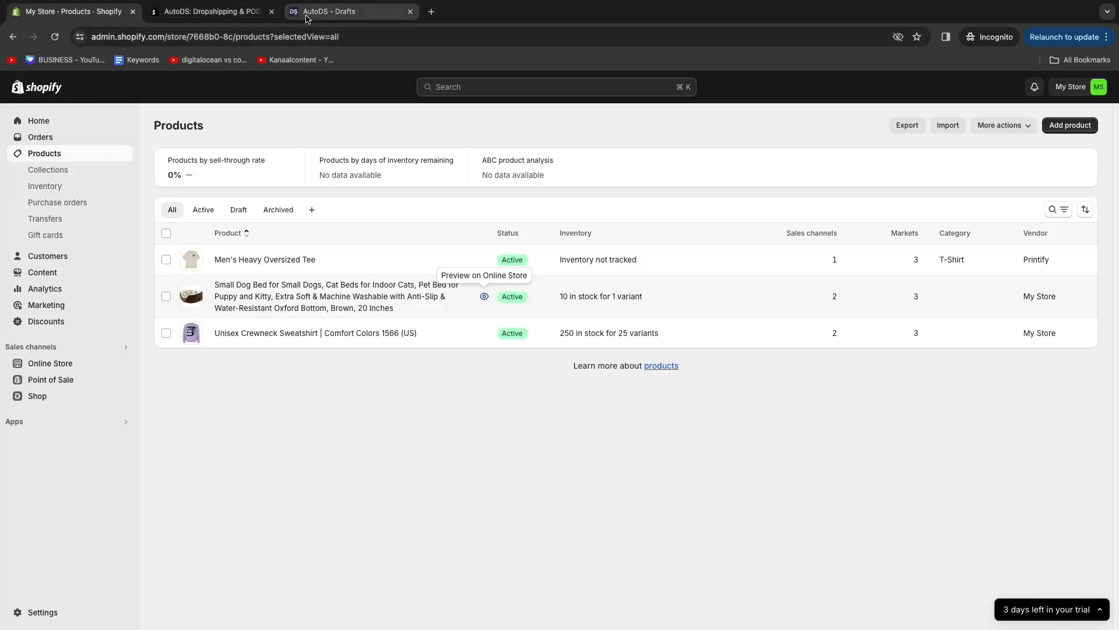
{"action": "mouse_move", "coordinate": [359, 106]}
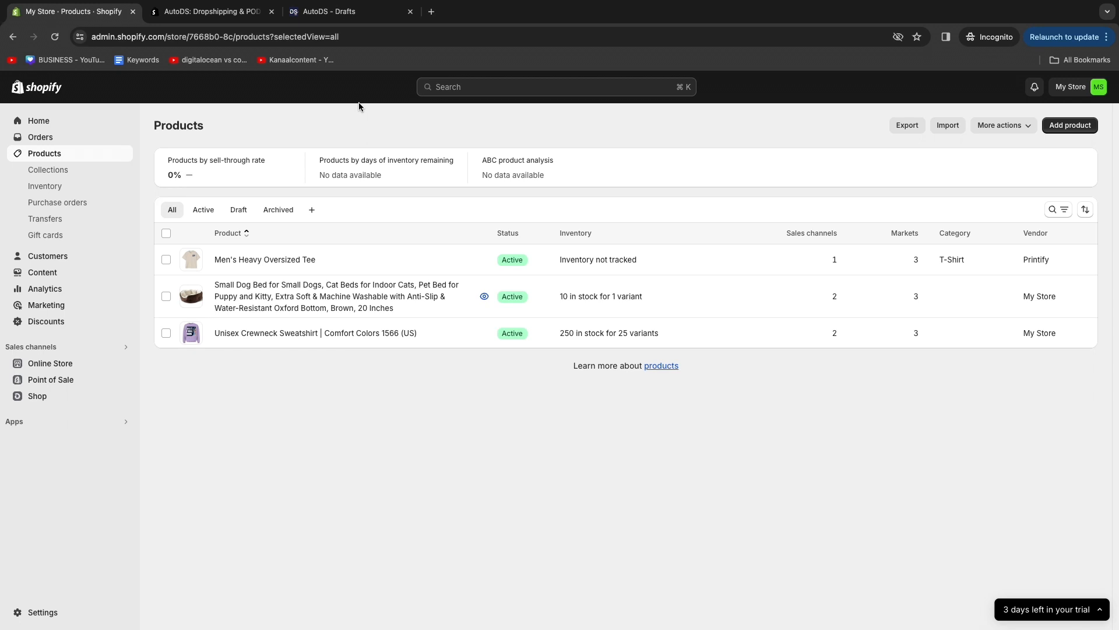